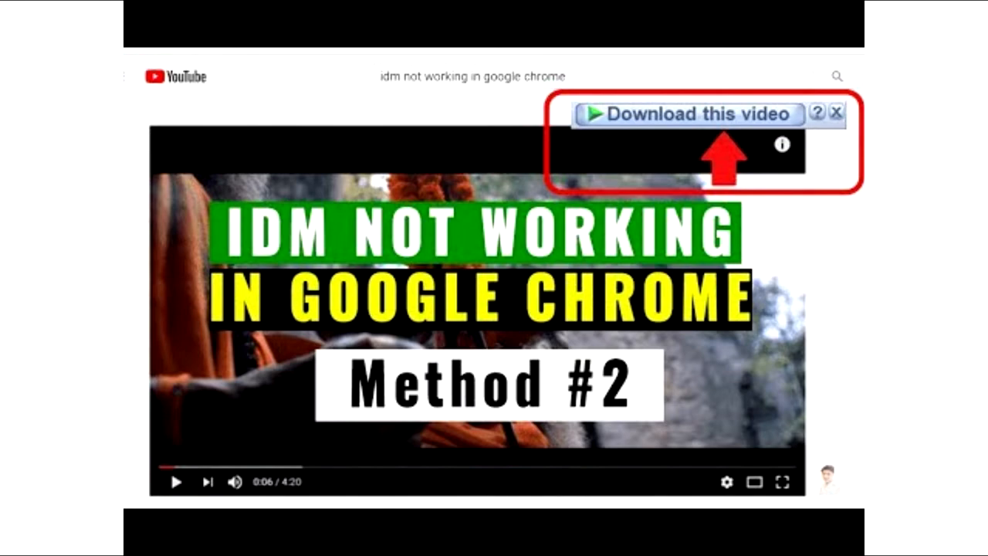
- Start the YouTube video download from IDM's 'Download this video' button and its File Info dialog
{"action": "left_click", "coordinate": [687, 114]}
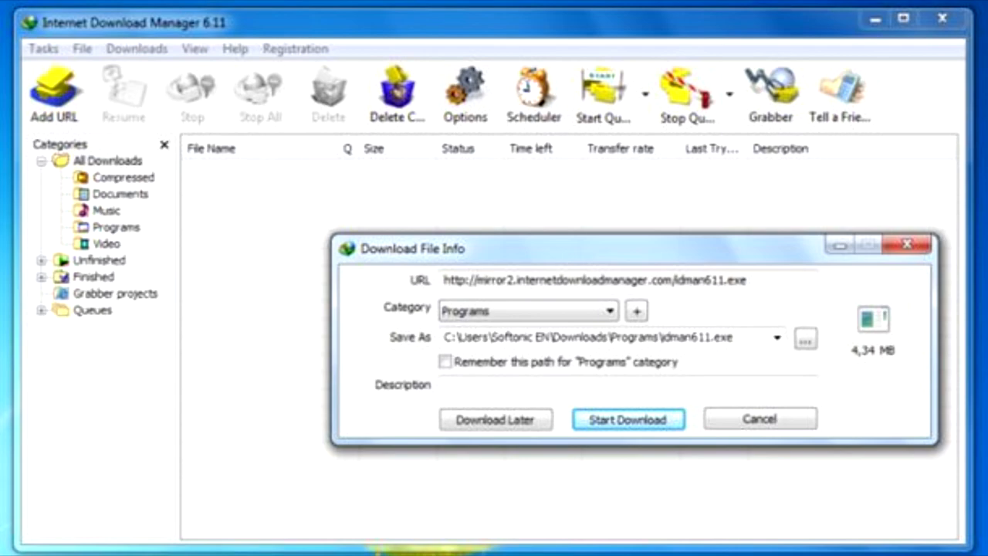
{"action": "left_click", "coordinate": [627, 420]}
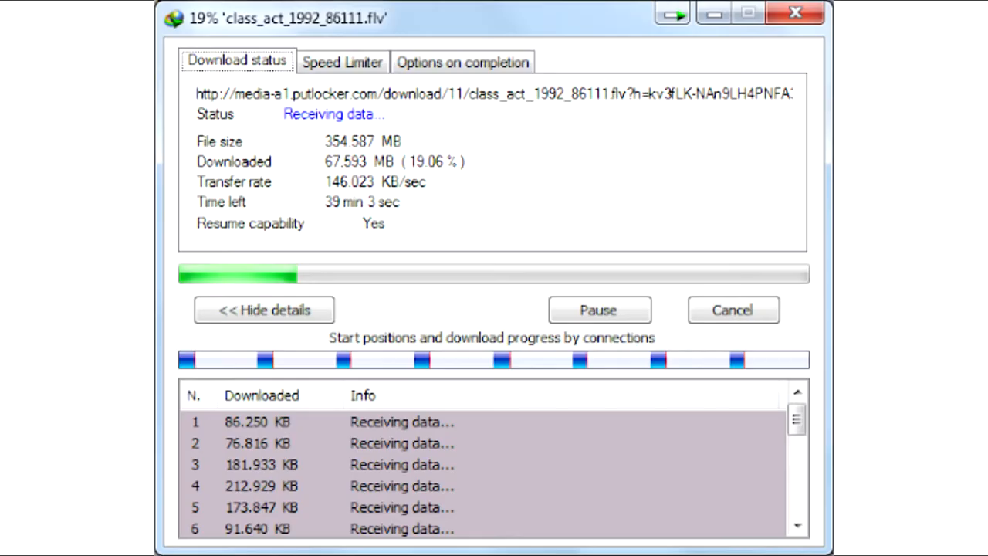